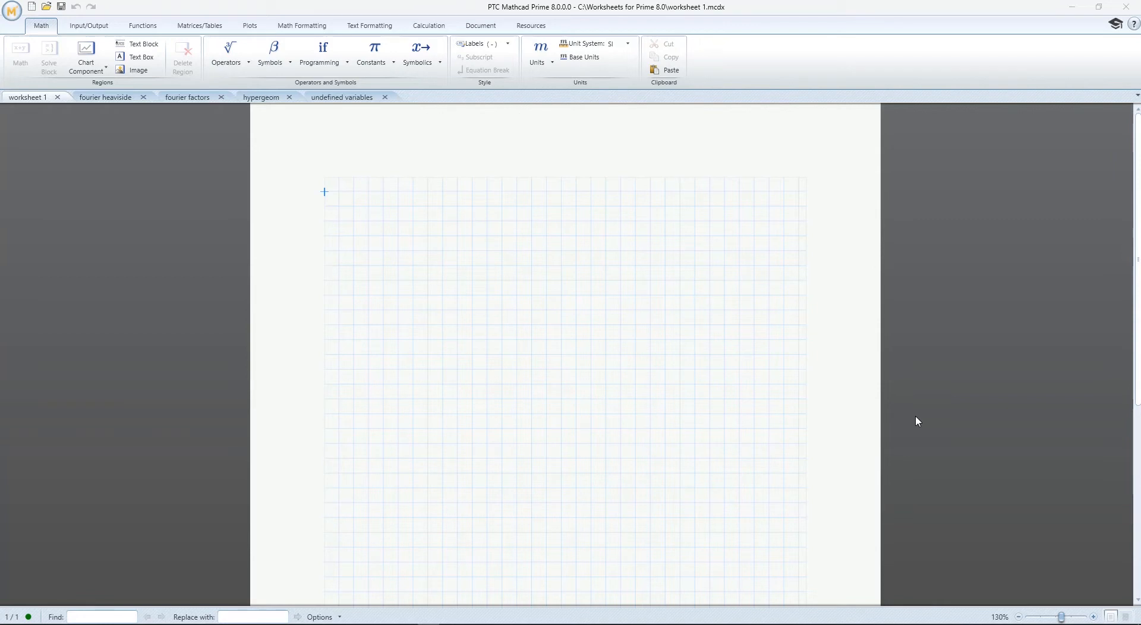
{"action": "mouse_move", "coordinate": [688, 373]}
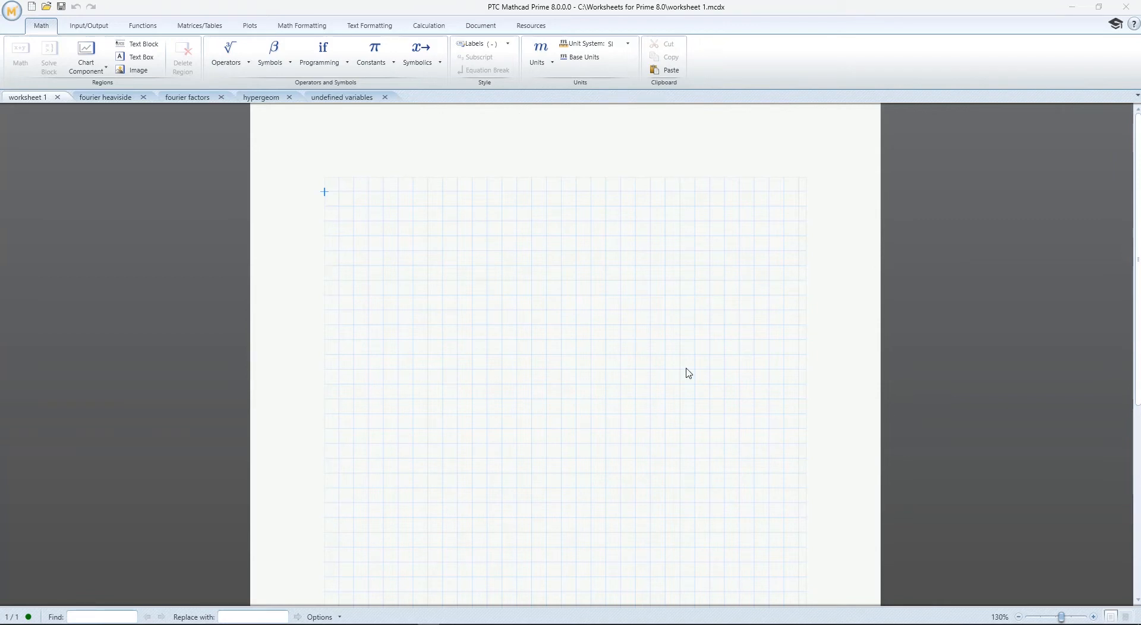
In the fourier heaviside worksheet, add a Fourier evaluation of Φ(a·t+b)·exp(t) below the old result.
{"action": "left_click", "coordinate": [106, 97]}
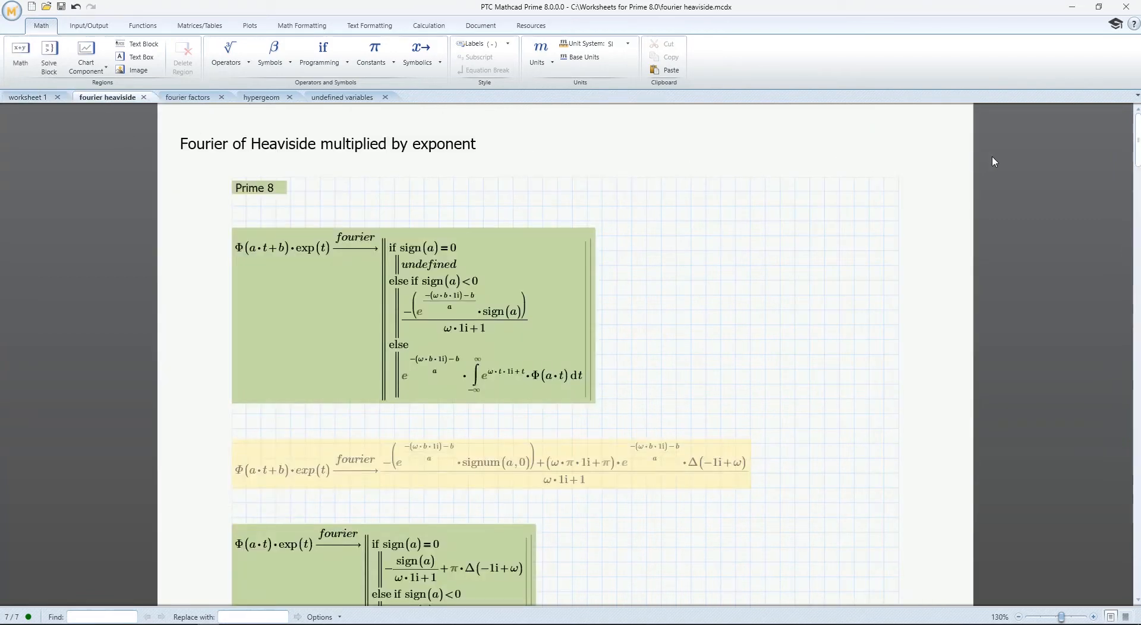
{"action": "scroll", "scroll_direction": "down", "scroll_amount": 3}
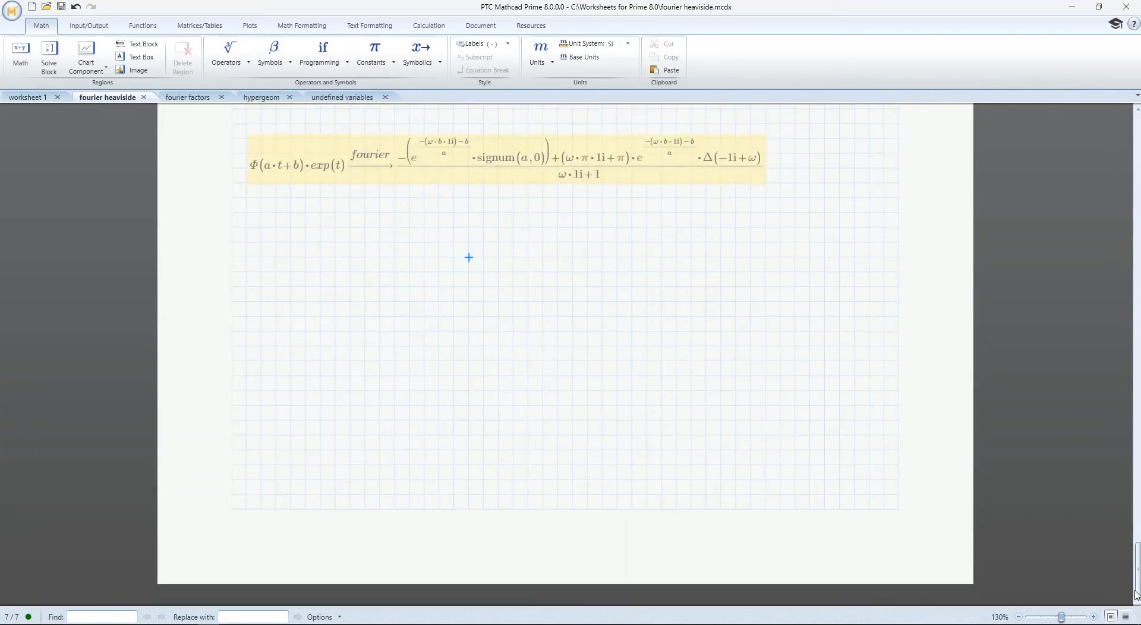
{"action": "left_click", "coordinate": [280, 166]}
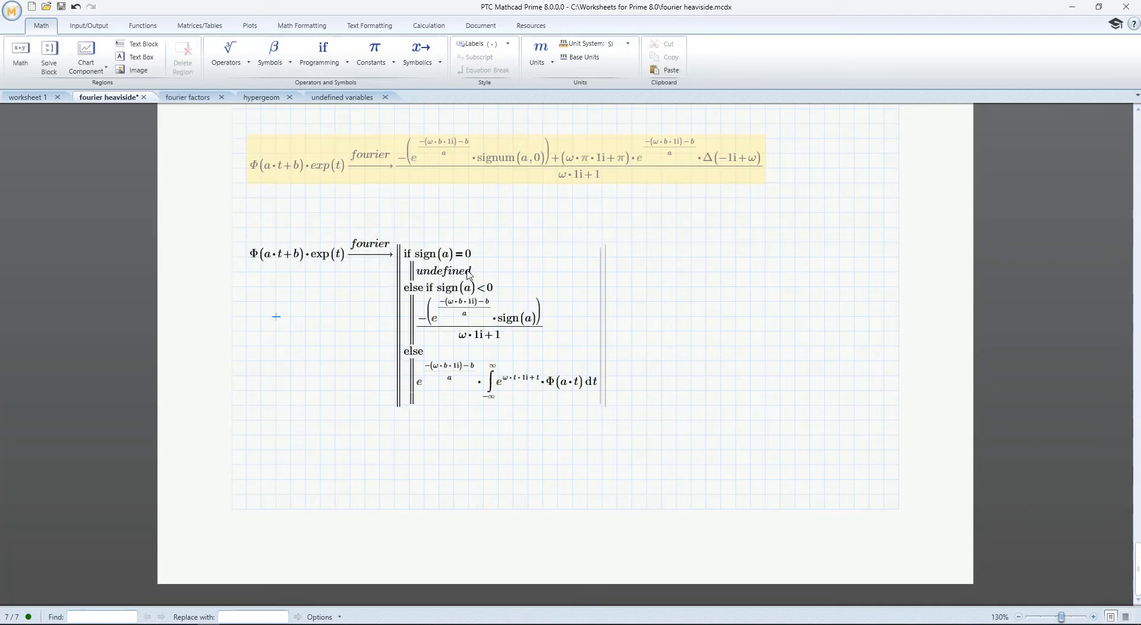
{"action": "mouse_move", "coordinate": [495, 391]}
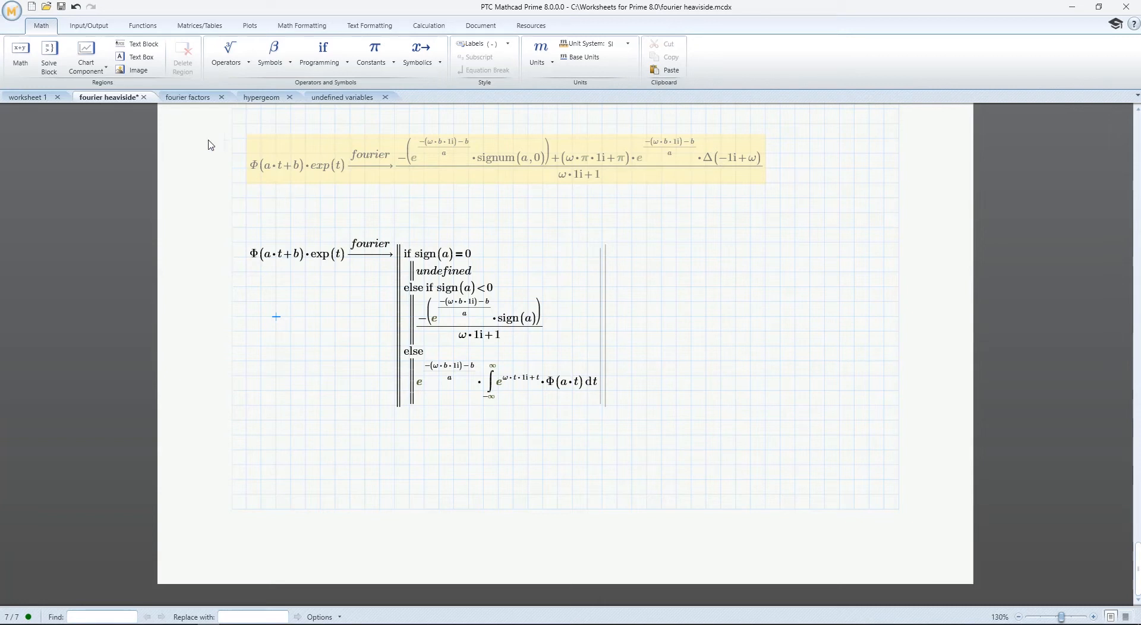
In fourier factors, append the modifier nfact=1/(2π) to the fourier keyword.
{"action": "left_click", "coordinate": [188, 97]}
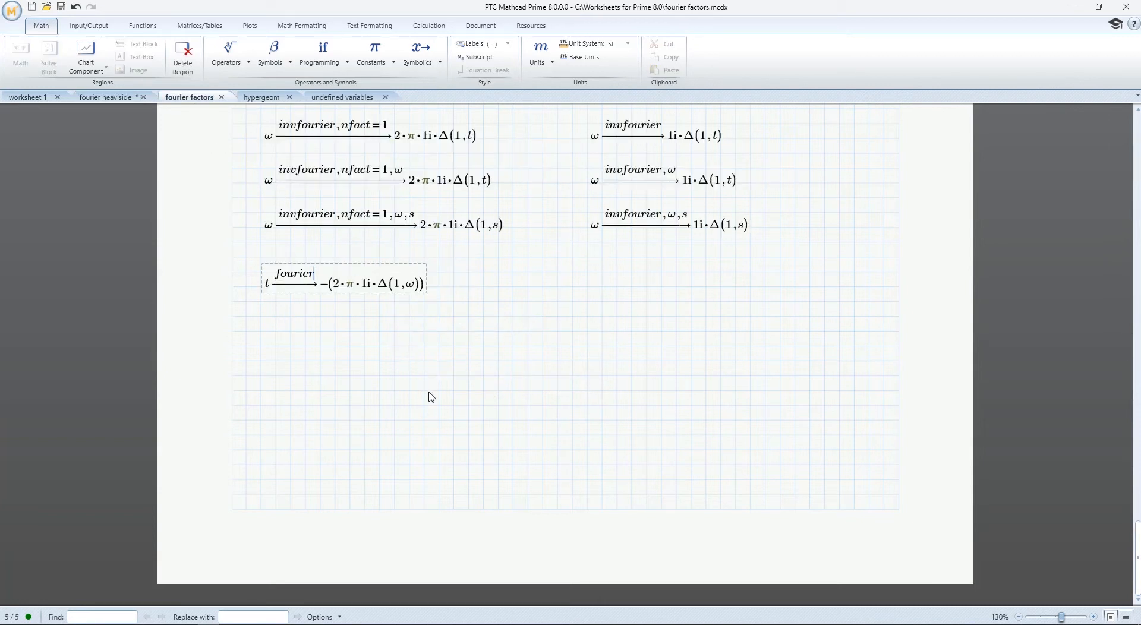
{"action": "type", "text": ",nfact"}
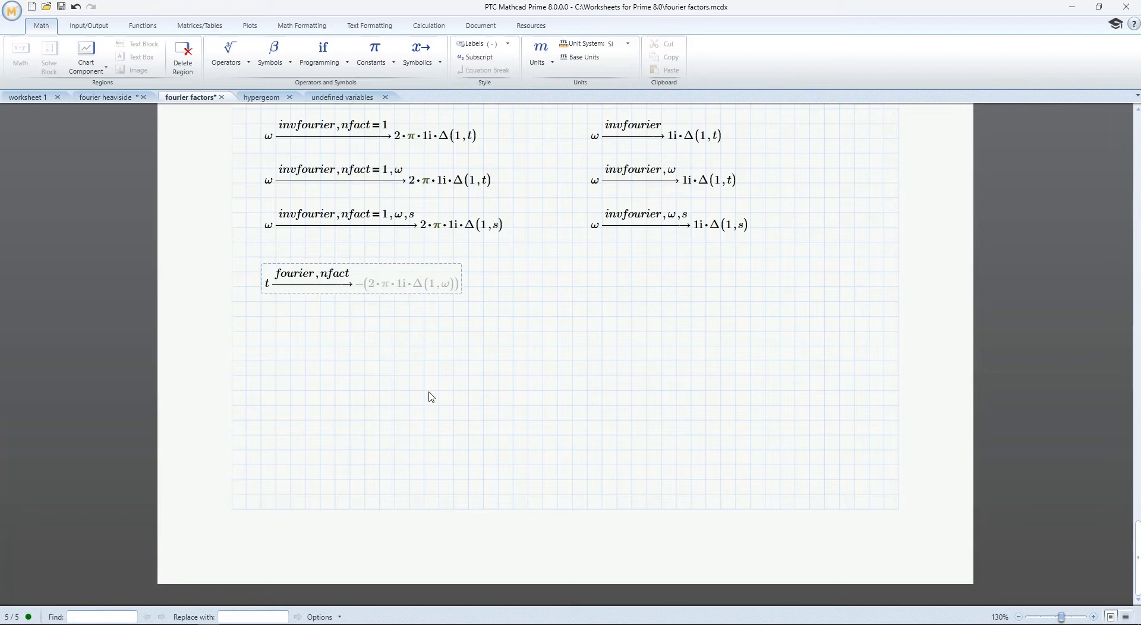
{"action": "type", "text": "="}
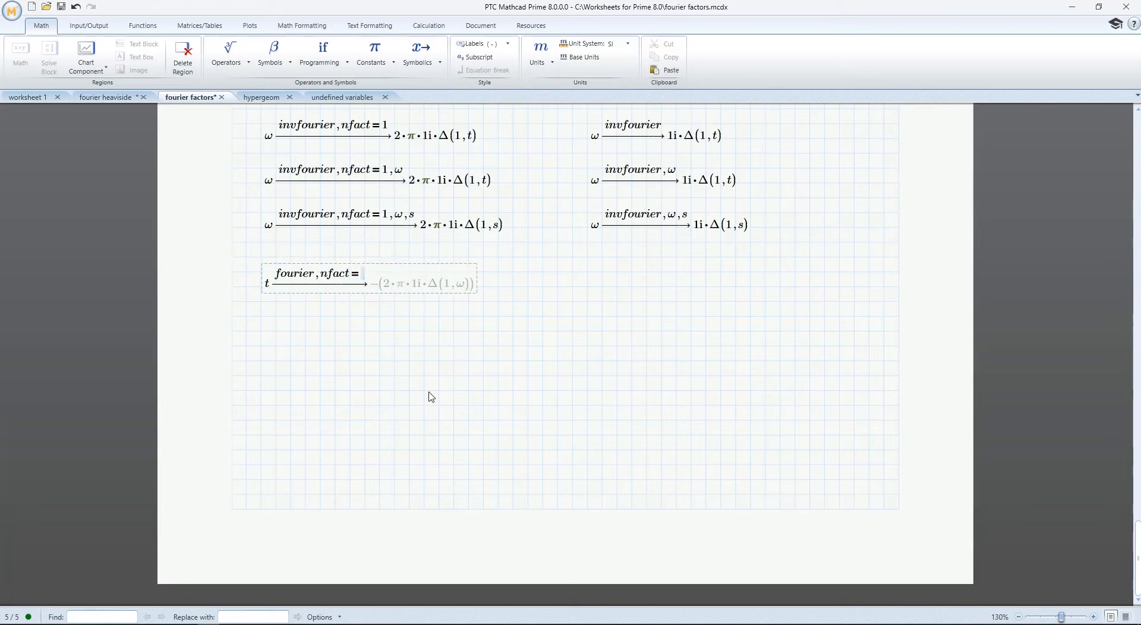
{"action": "type", "text": "1/2·π"}
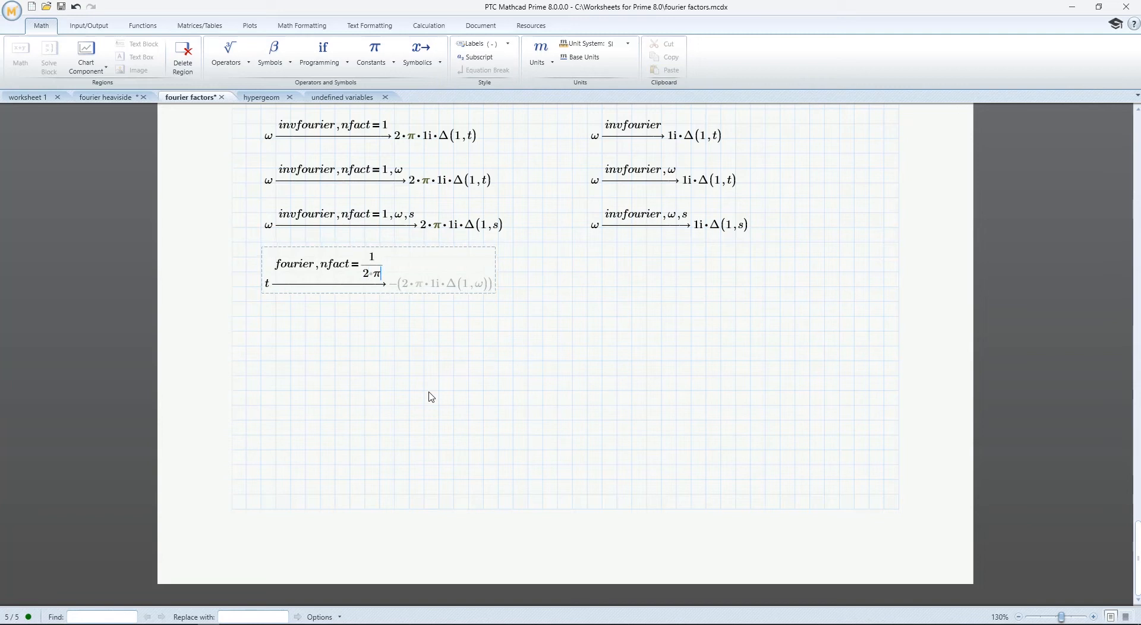
Change the modifier to ofact=-1 so the result becomes 2·π·1i·Δ(1,ω).
{"action": "left_click", "coordinate": [424, 391]}
{"action": "type", "text": "o"}
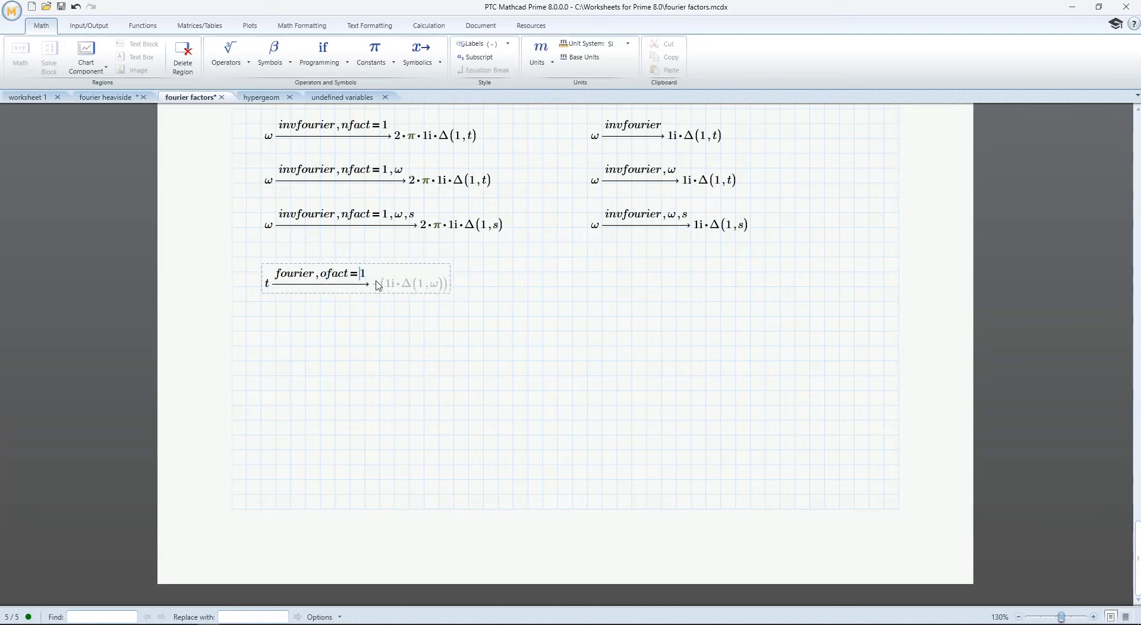
{"action": "type", "text": "-1"}
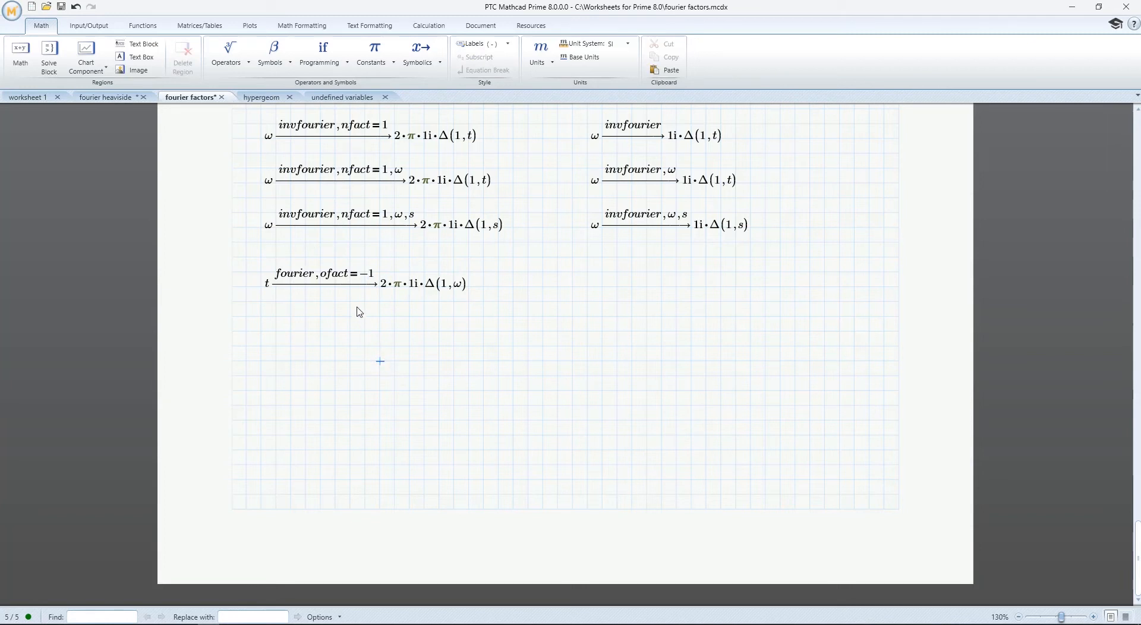
{"action": "left_click", "coordinate": [260, 97]}
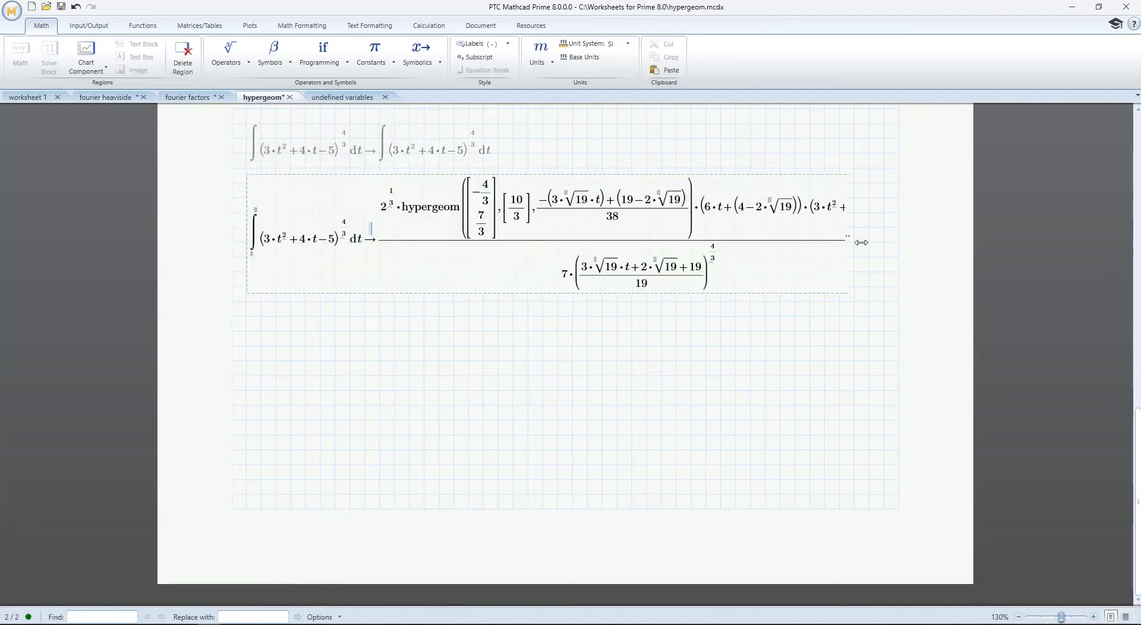
Widen the integral region of (3·t²+4·t−5)^(4/3) to reveal the full hypergeom result.
{"action": "left_click_drag", "start_coordinate": [847, 243], "coordinate": [908, 234]}
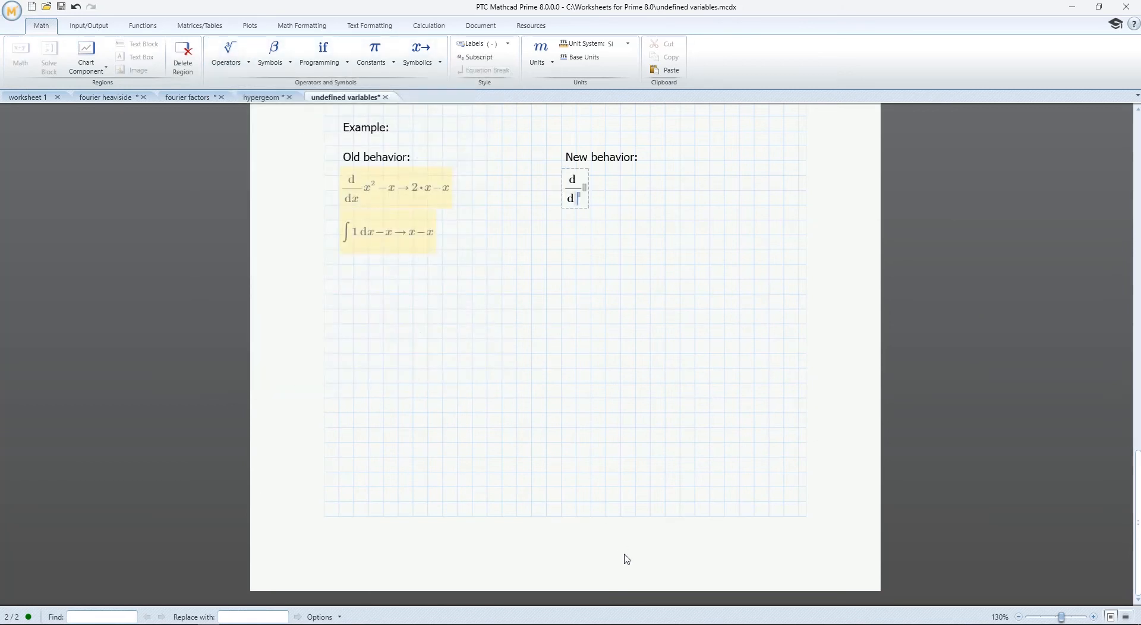
Enter d/dx of x² − x under New behavior so it evaluates symbolically to x.
{"action": "type", "text": "x"}
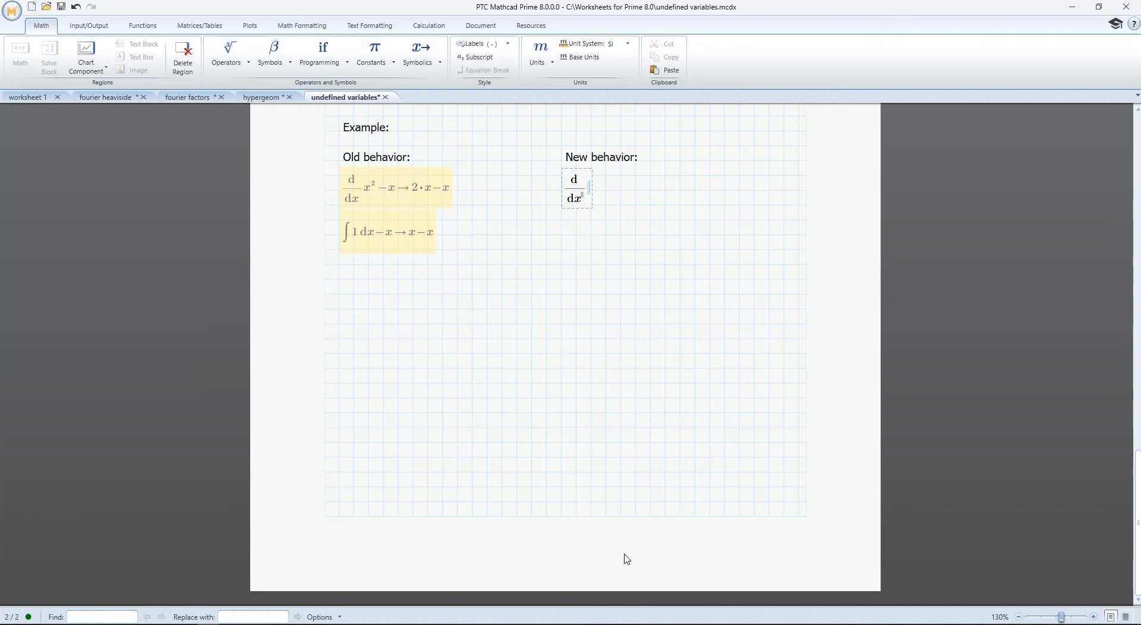
{"action": "type", "text": "x^2"}
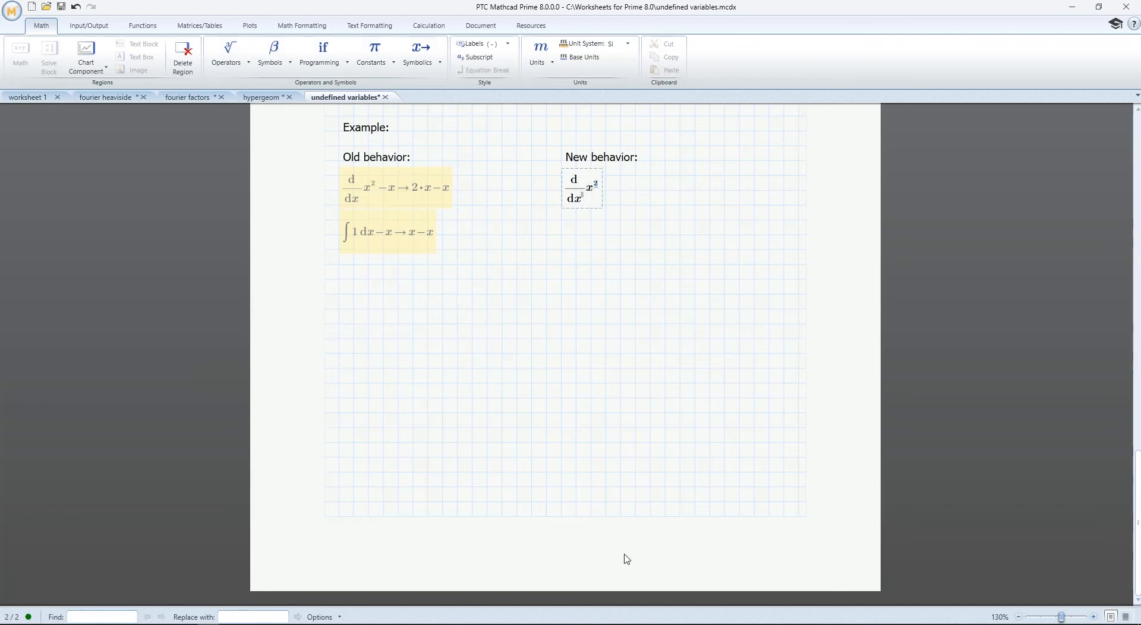
{"action": "type", "text": "-x→x"}
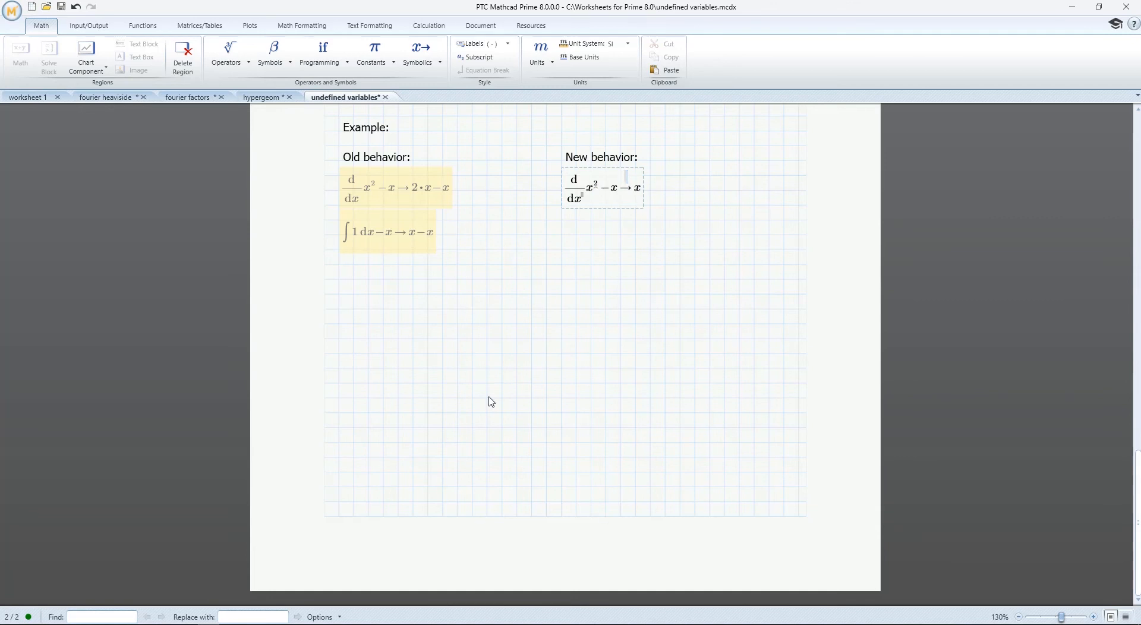
{"action": "left_click", "coordinate": [356, 233]}
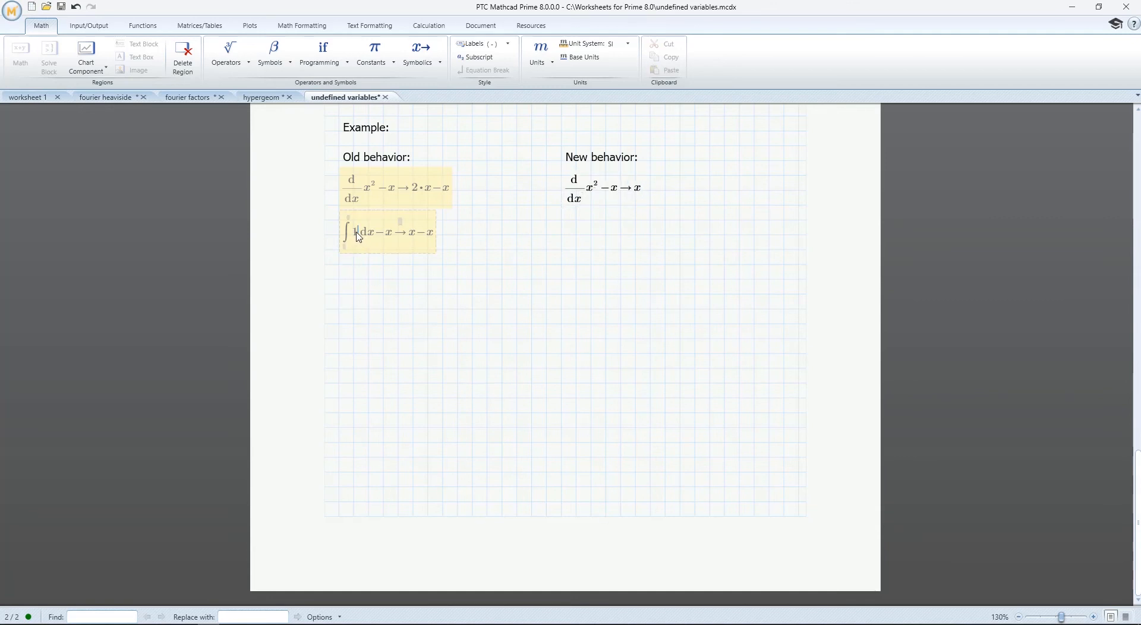